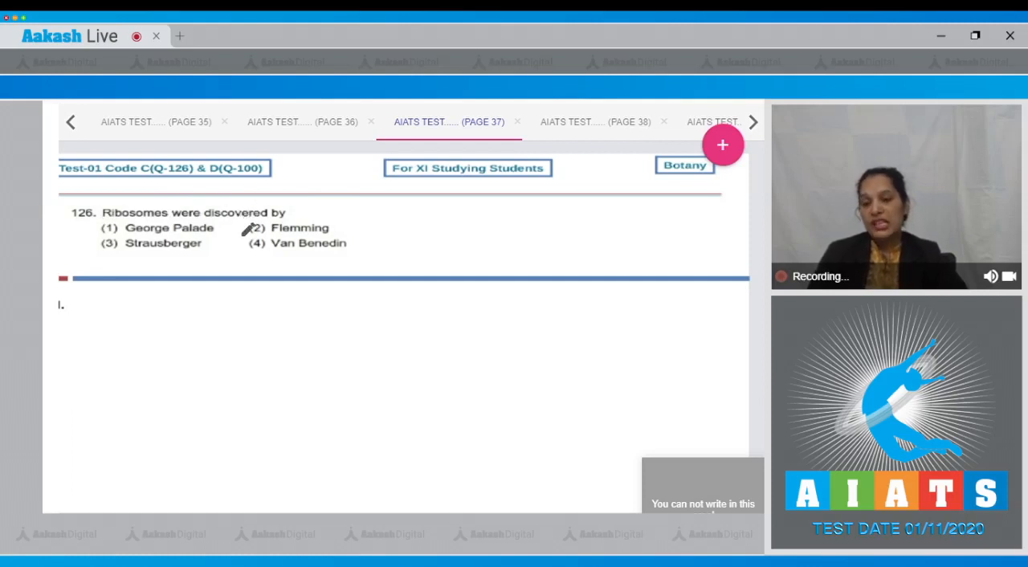
mouse_move(249, 243)
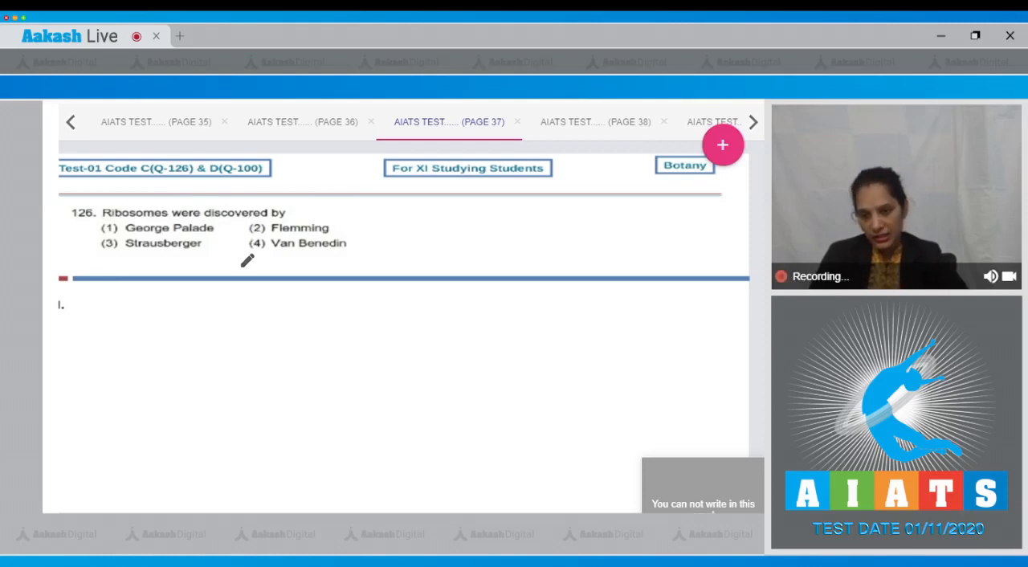
mouse_move(145, 249)
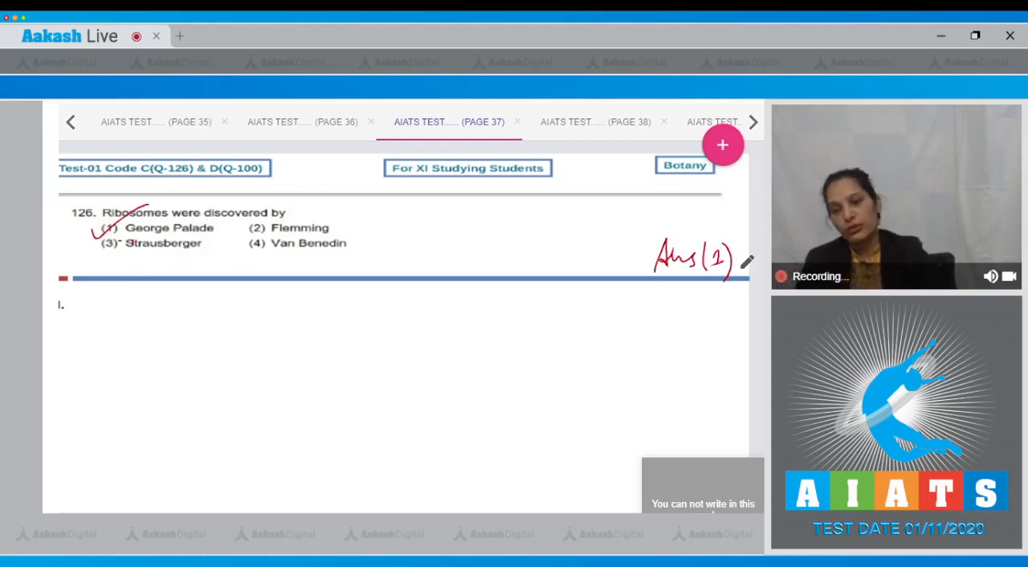
- Move to the PAGE 38 tab showing question 127 on chromatin
click(752, 122)
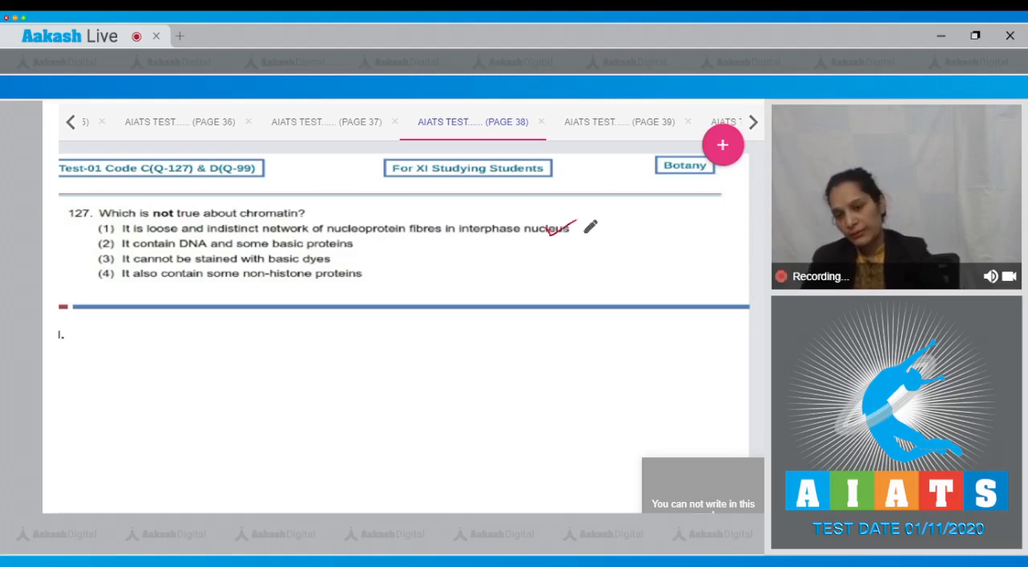
mouse_move(654, 124)
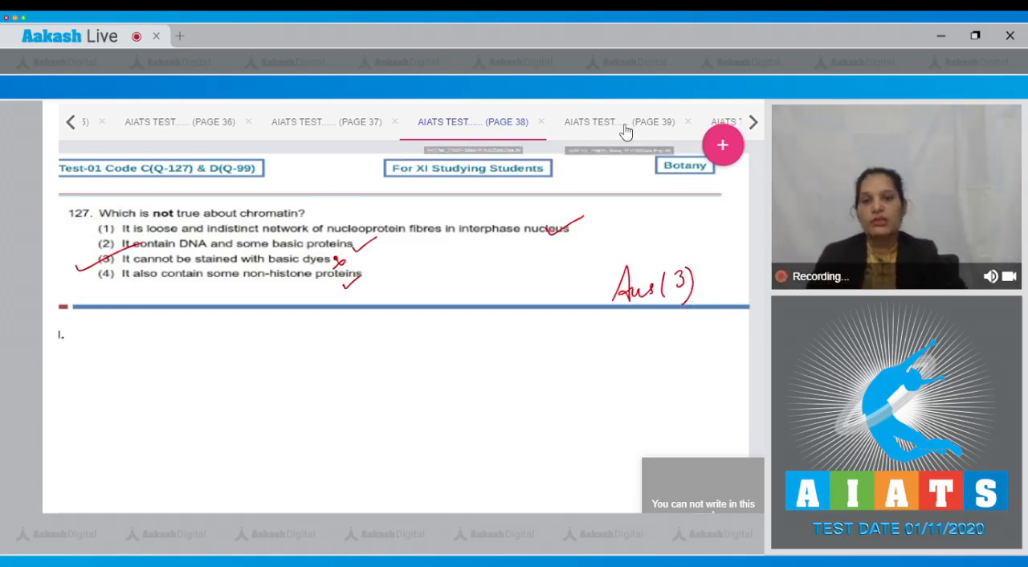
- Move to the PAGE 39 tab with question 128 on J-shaped chromosomes
click(619, 121)
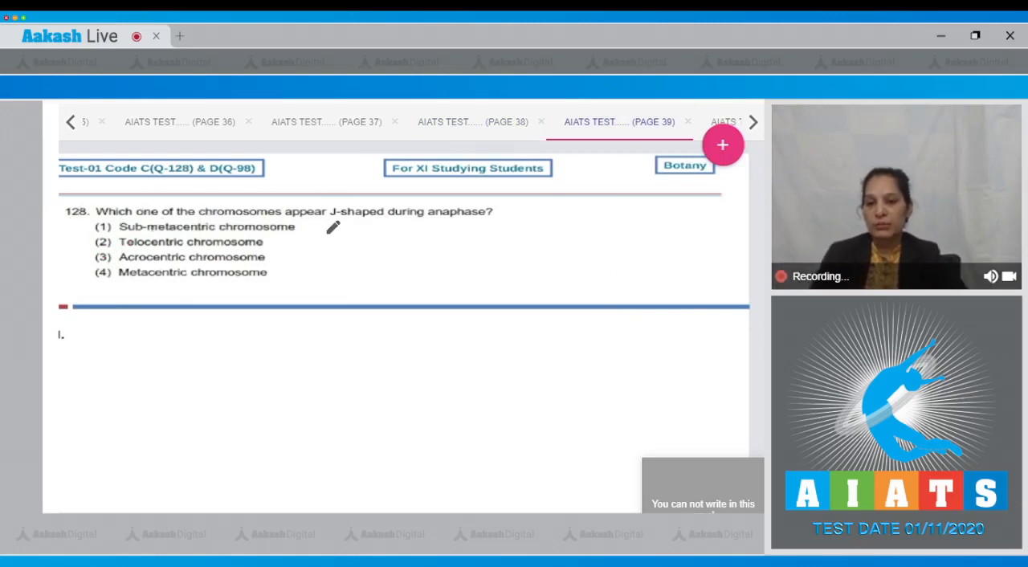
mouse_move(522, 219)
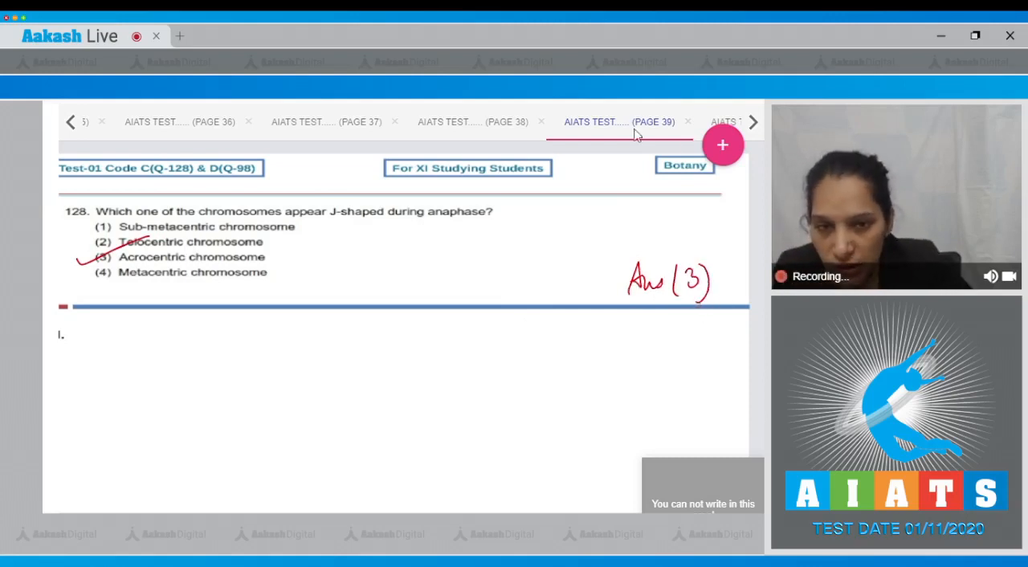
- Move to the PAGE 40 tab with question 129 on the satellite fragment
click(733, 121)
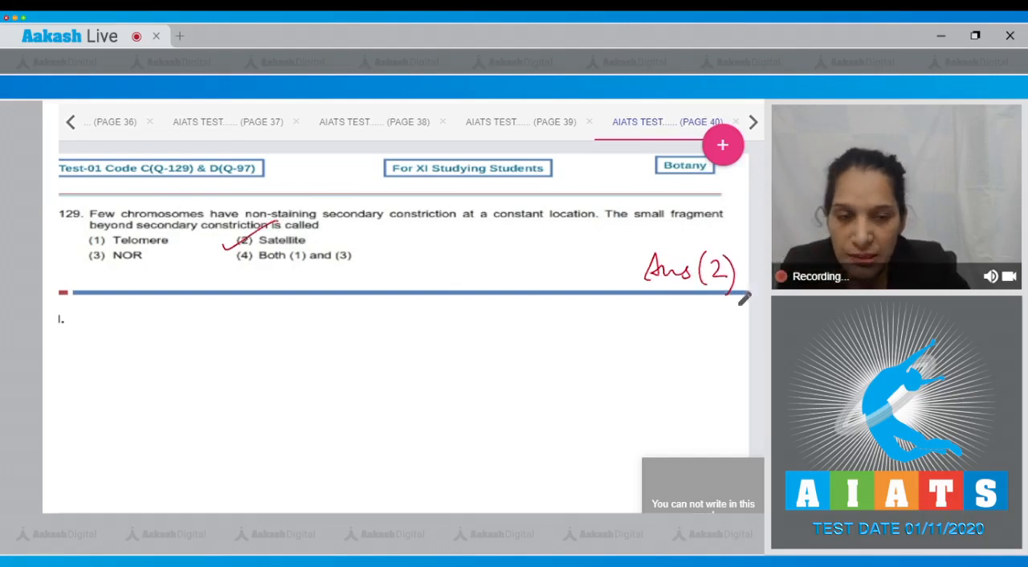
- Move to the PAGE 41 tab with question 130 on the double metaphasic plate
click(751, 121)
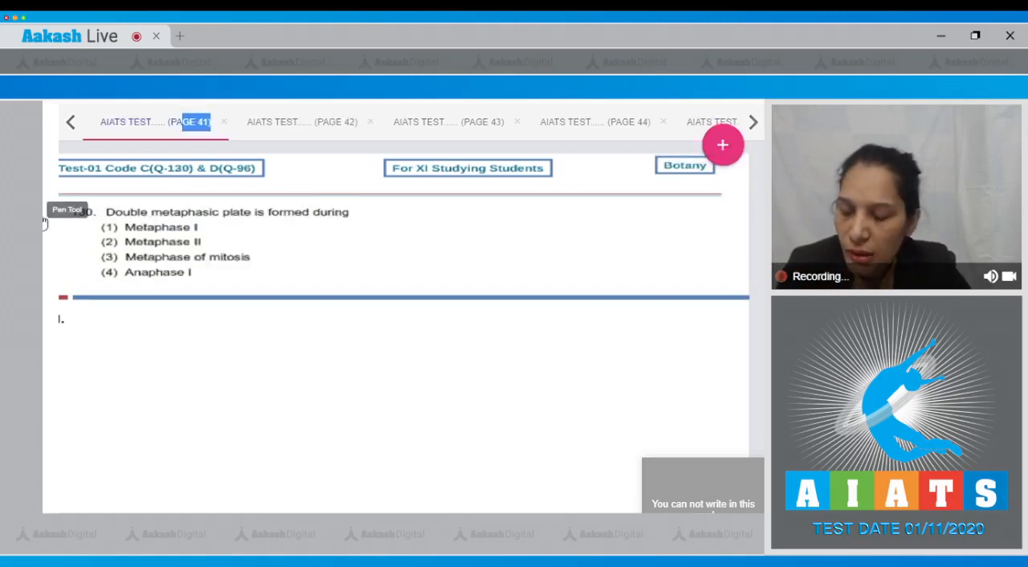